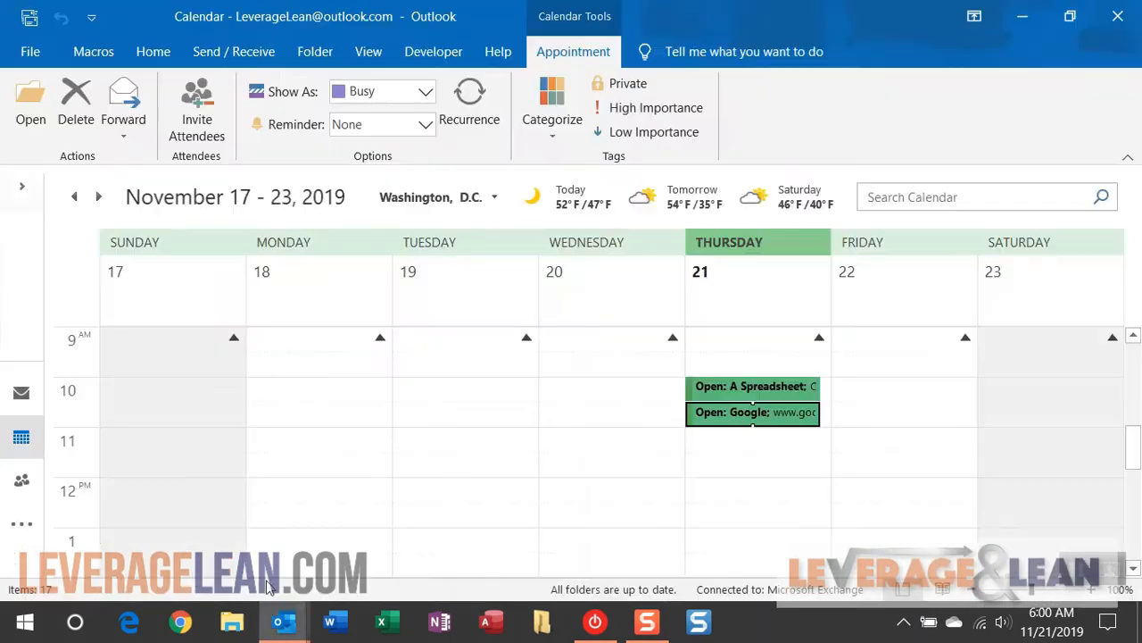
Bring up the 'Open: A Spreadsheet' appointment from Thursday the 21st in week view.
{"action": "double_click", "coordinate": [754, 386]}
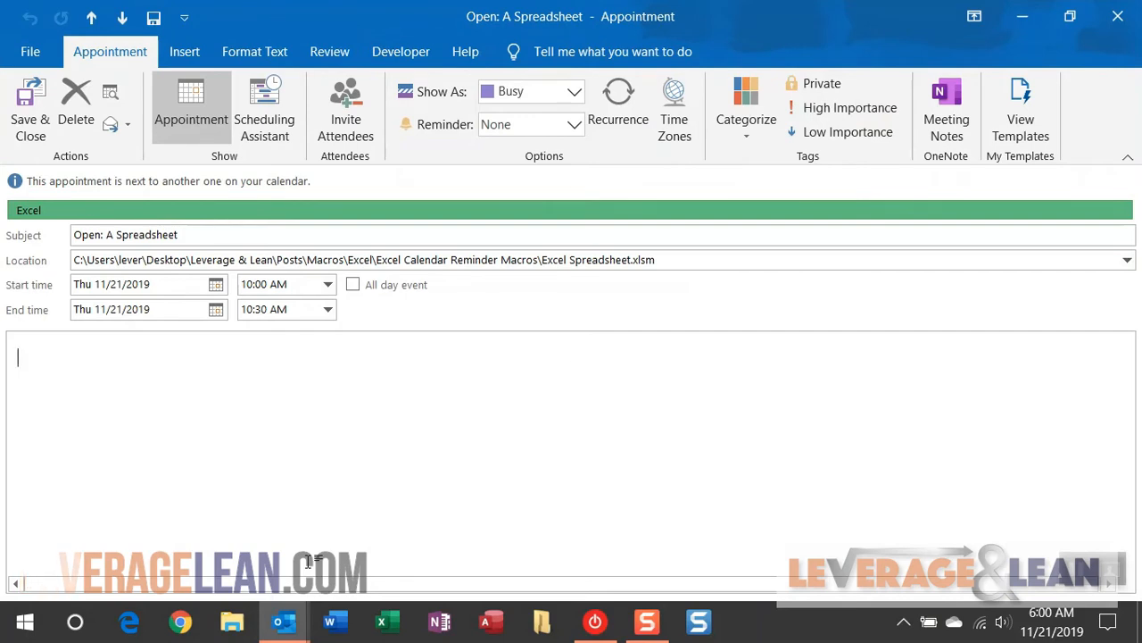
{"action": "mouse_move", "coordinate": [347, 521]}
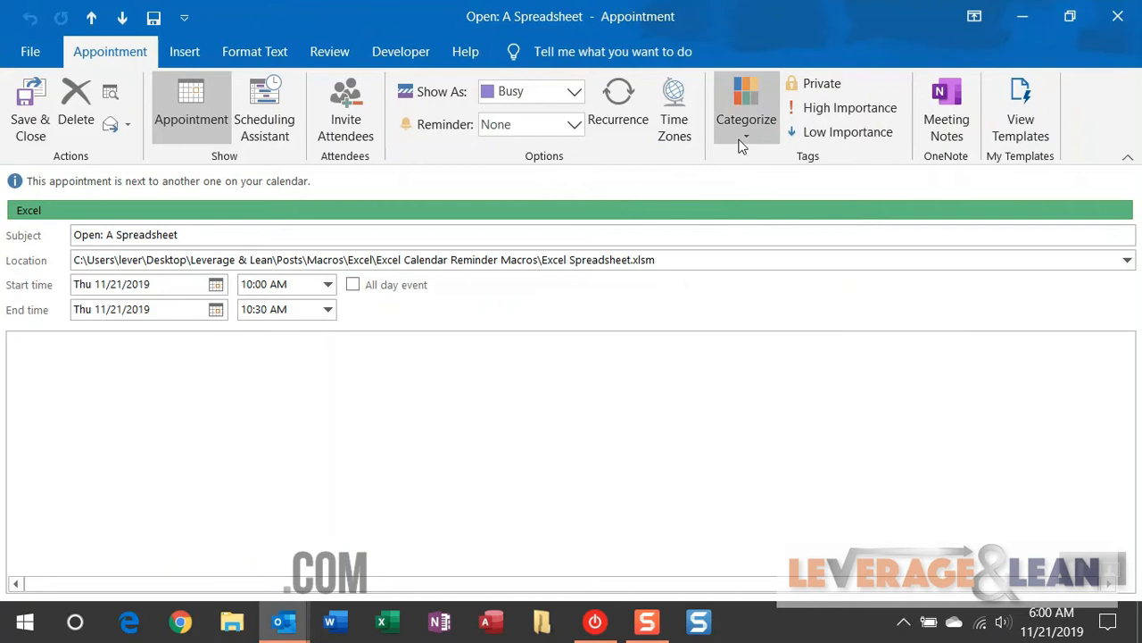
{"action": "left_click", "coordinate": [746, 107]}
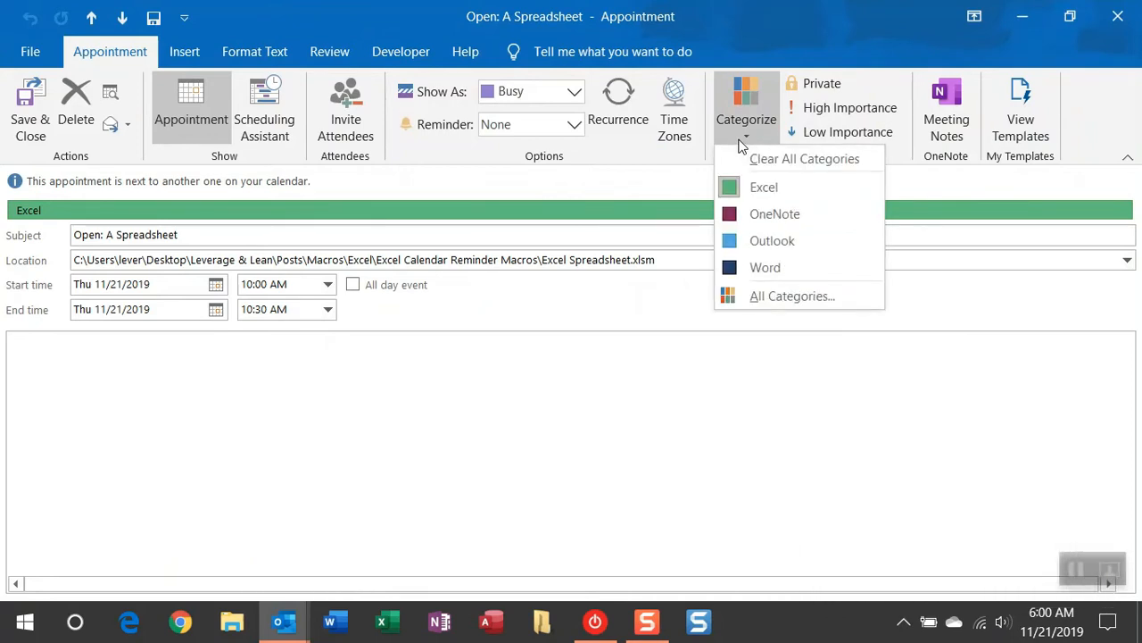
{"action": "mouse_move", "coordinate": [357, 400]}
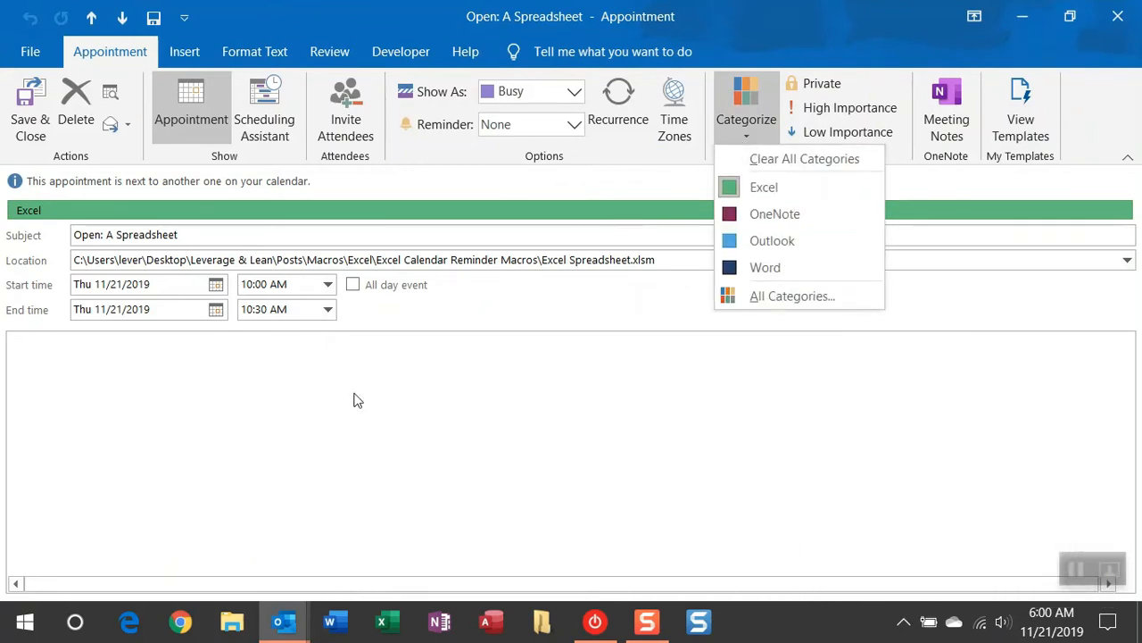
{"action": "left_click", "coordinate": [357, 392]}
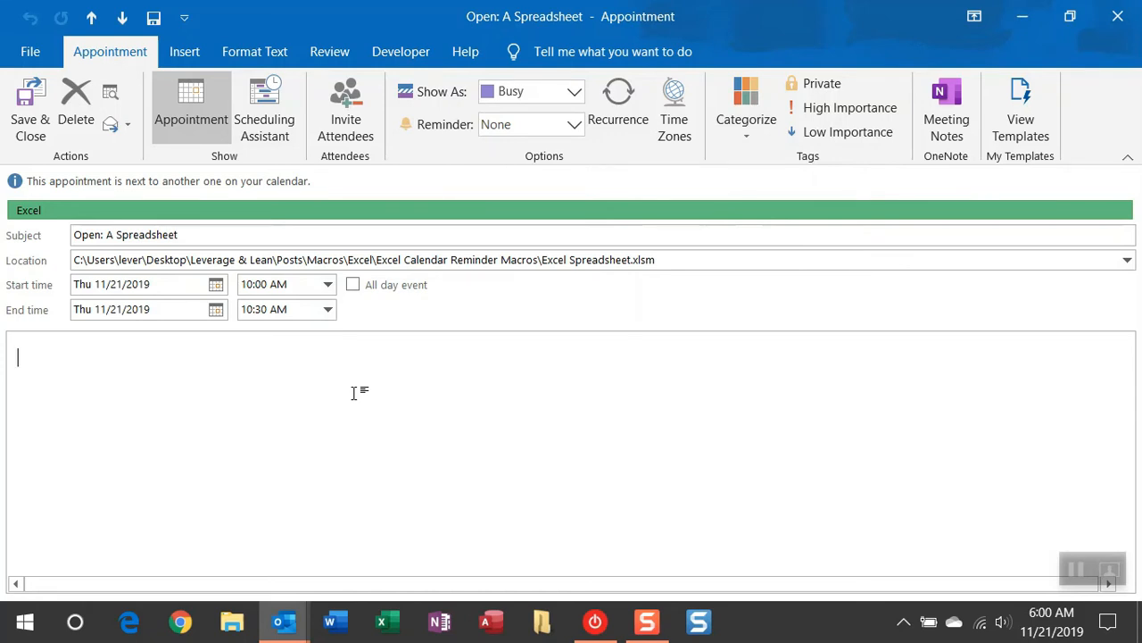
Show the reminder time list for the spreadsheet appointment, currently set to None.
{"action": "left_click", "coordinate": [125, 236]}
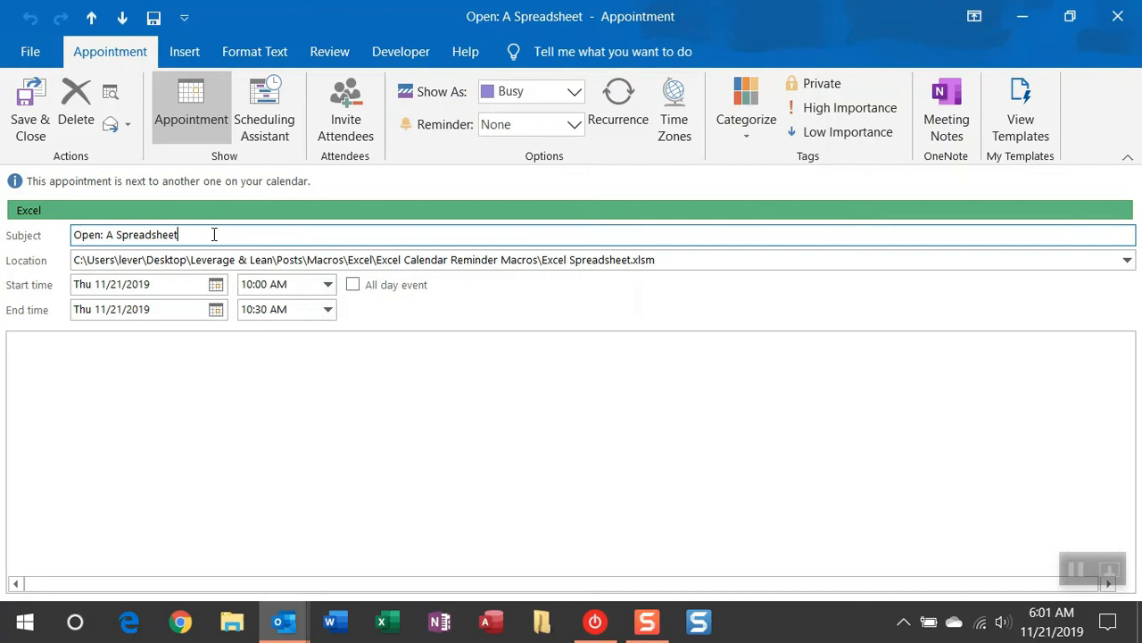
{"action": "left_click", "coordinate": [698, 261]}
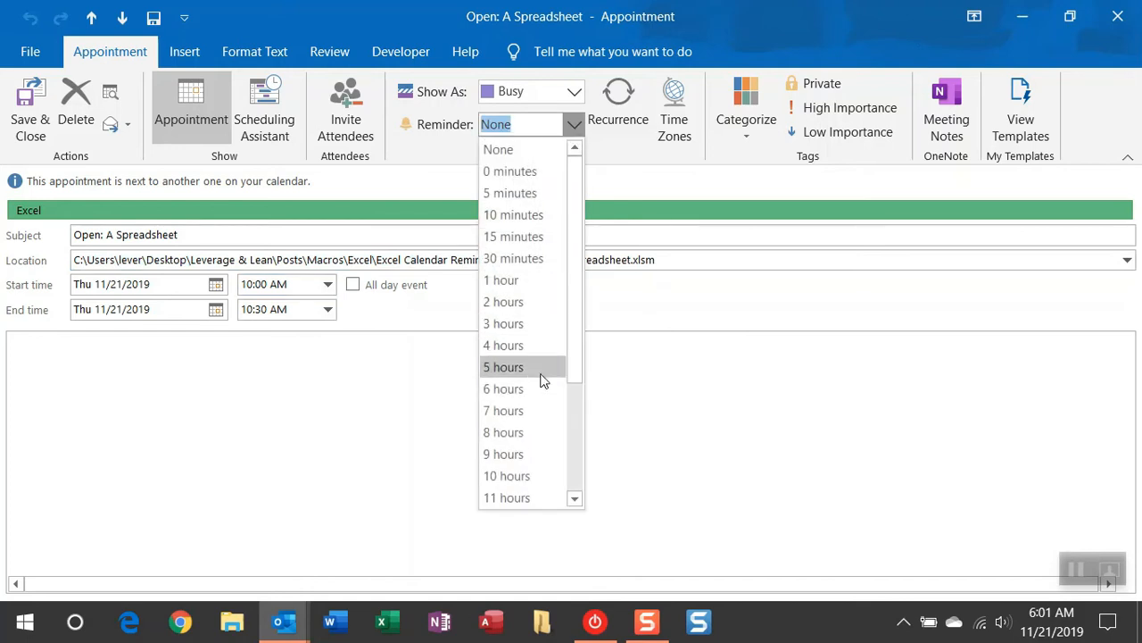
Set a 6-hour reminder on the spreadsheet appointment and save it back to the calendar.
{"action": "left_click", "coordinate": [503, 390]}
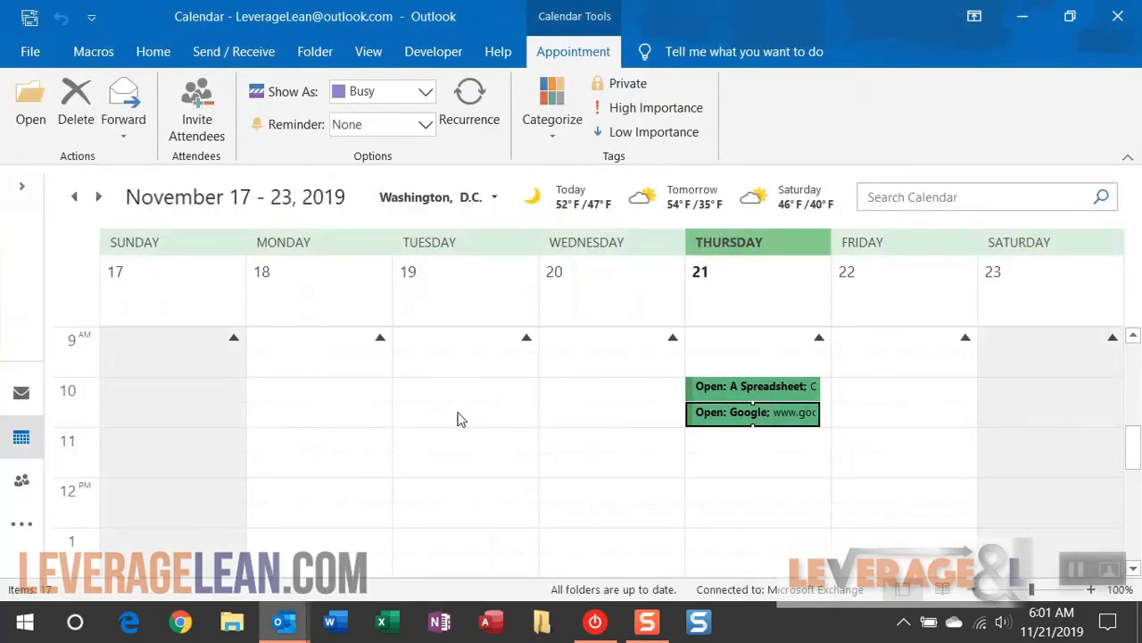
{"action": "mouse_move", "coordinate": [471, 421]}
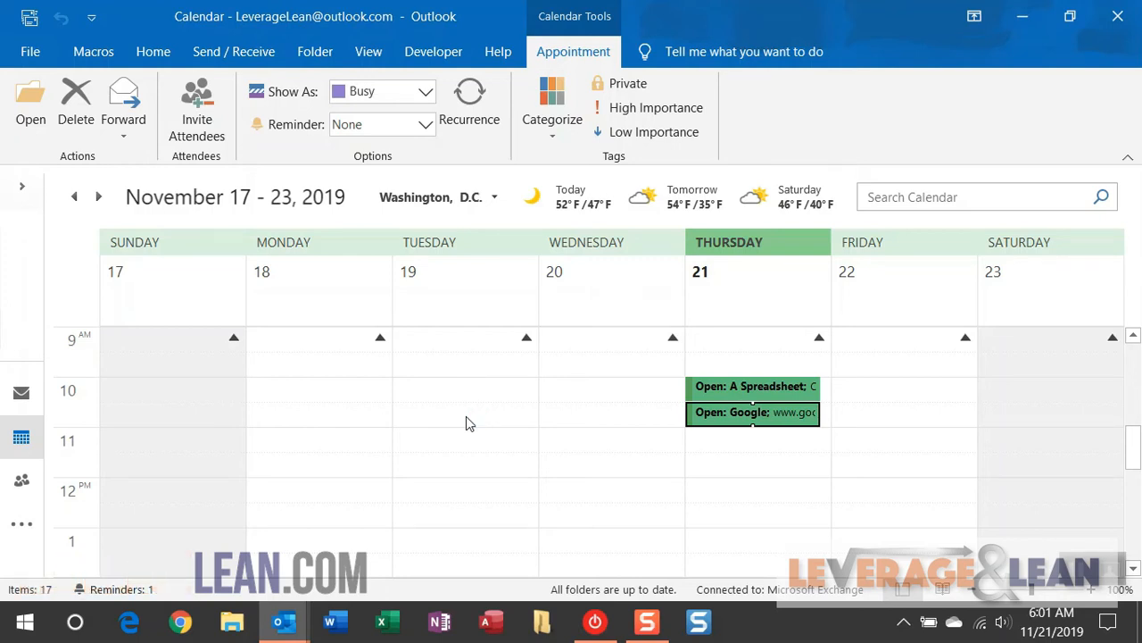
{"action": "left_click", "coordinate": [386, 622]}
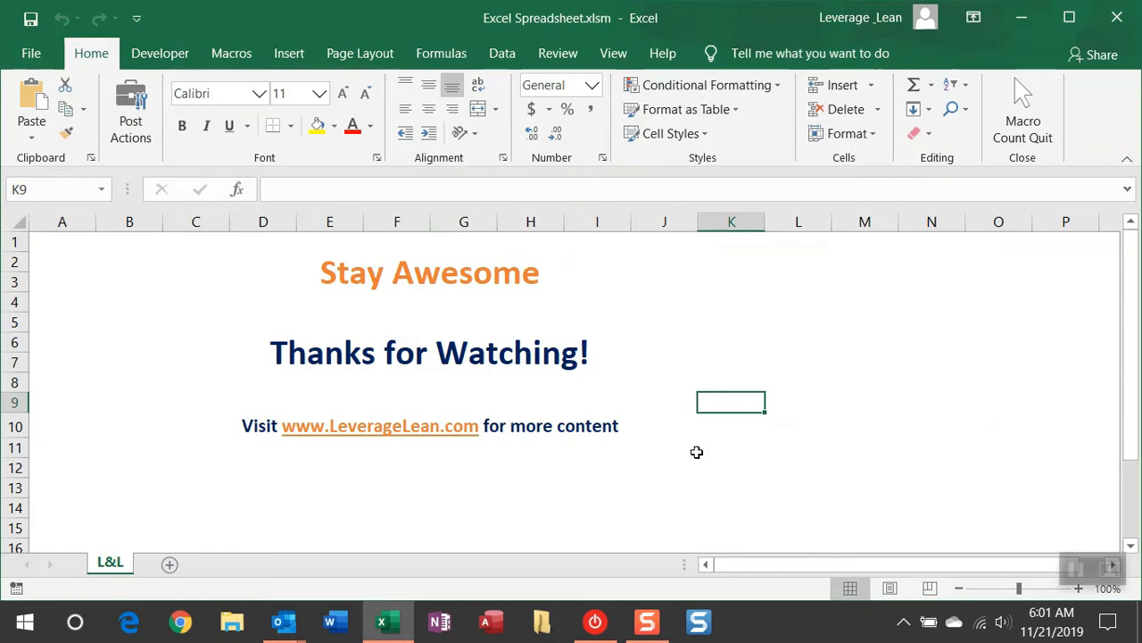
{"action": "left_click", "coordinate": [282, 622]}
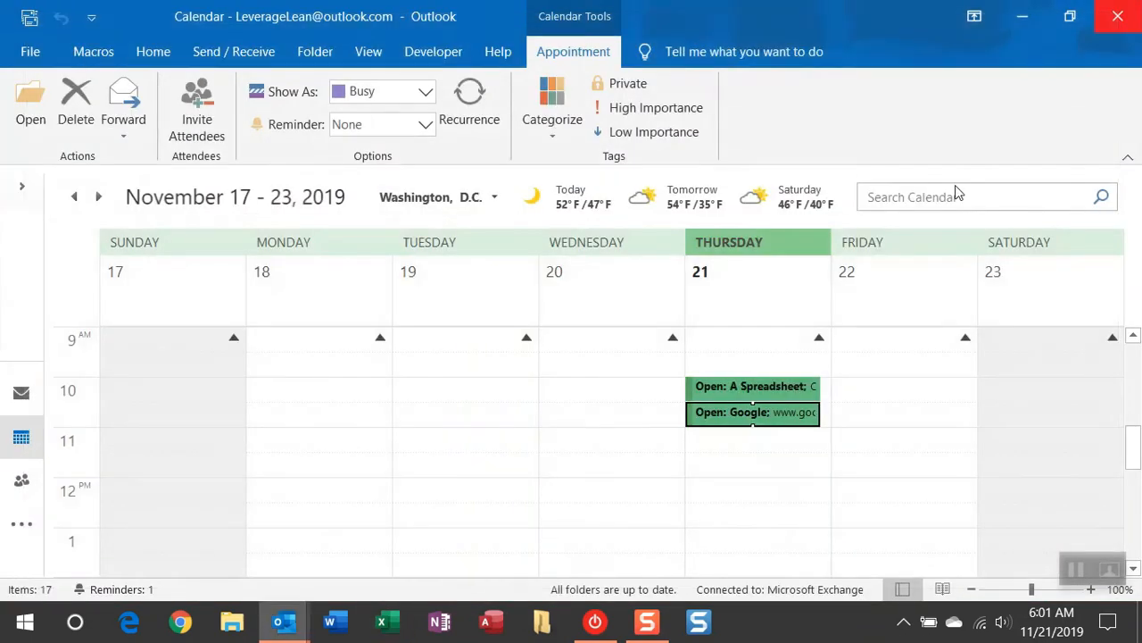
{"action": "mouse_move", "coordinate": [284, 621]}
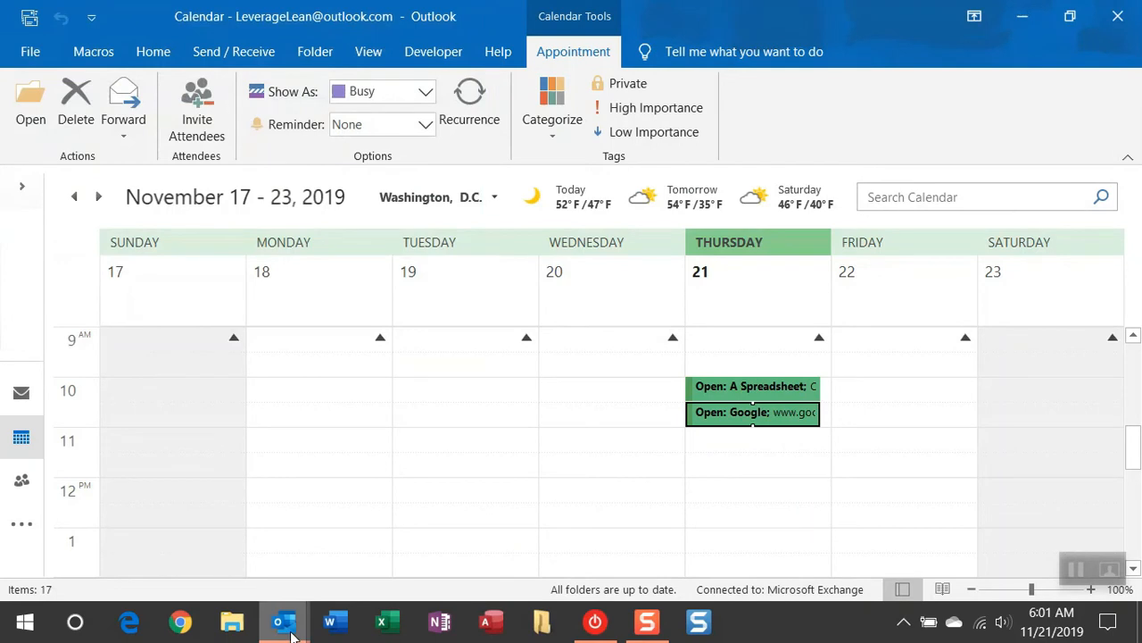
{"action": "double_click", "coordinate": [753, 412]}
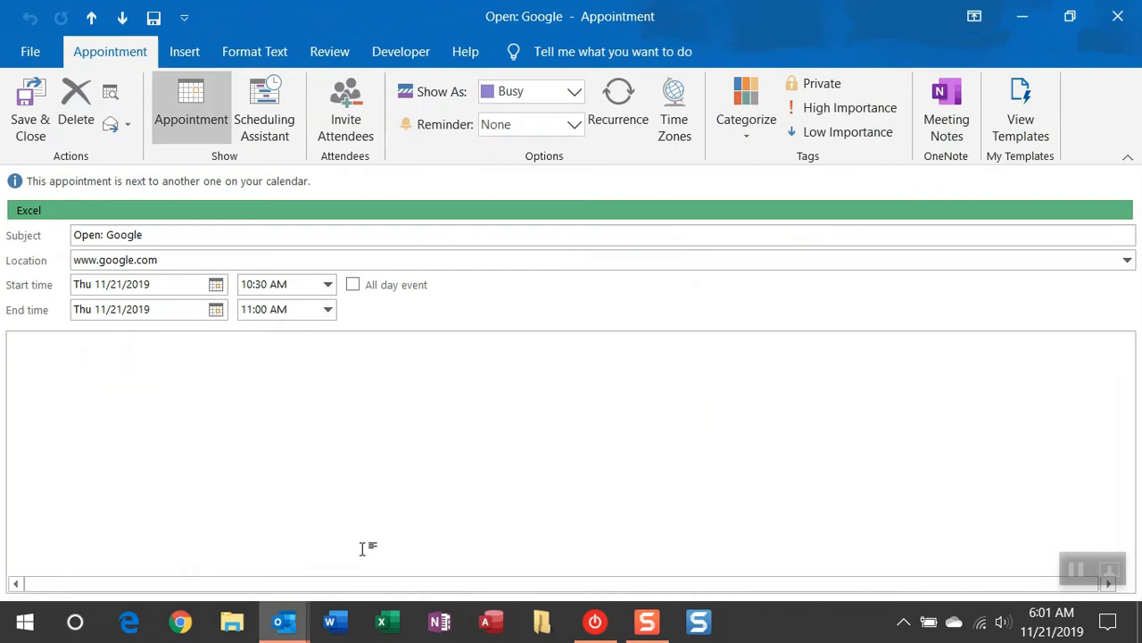
{"action": "mouse_move", "coordinate": [267, 414]}
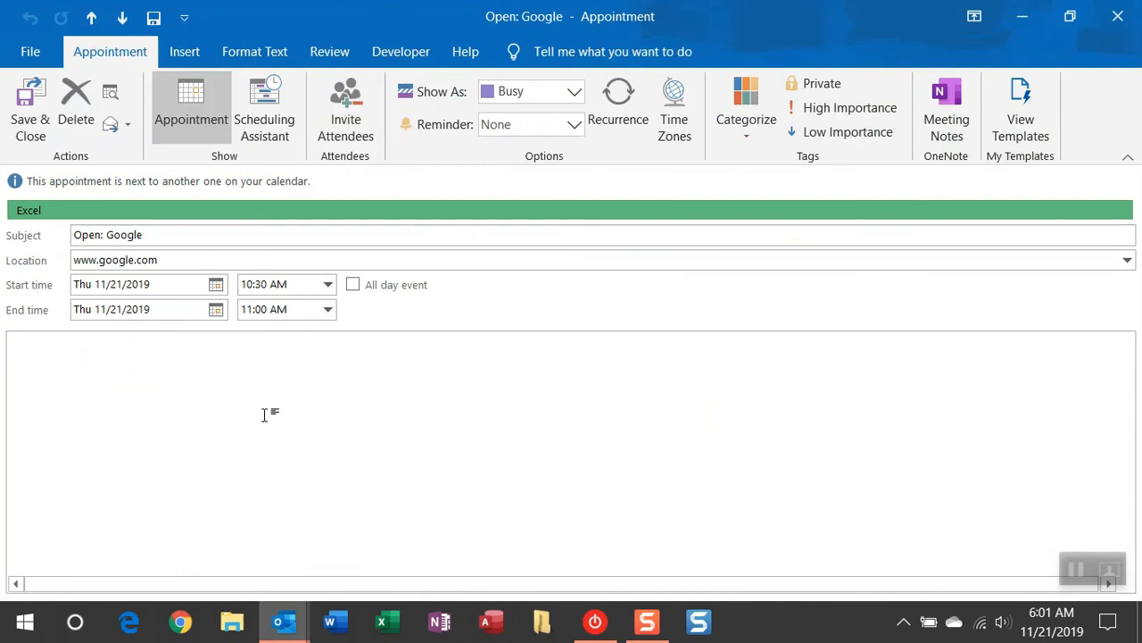
{"action": "left_click", "coordinate": [139, 235]}
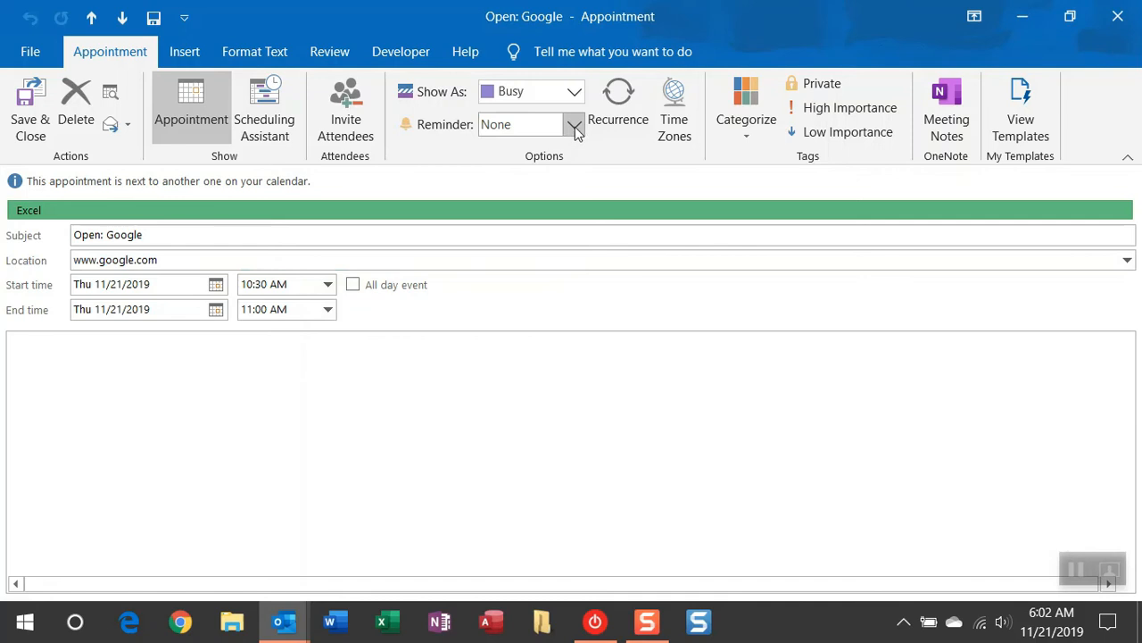
Set a 6-hour reminder on the Google appointment, save it, and dismiss the google.com page.
{"action": "left_click", "coordinate": [574, 125]}
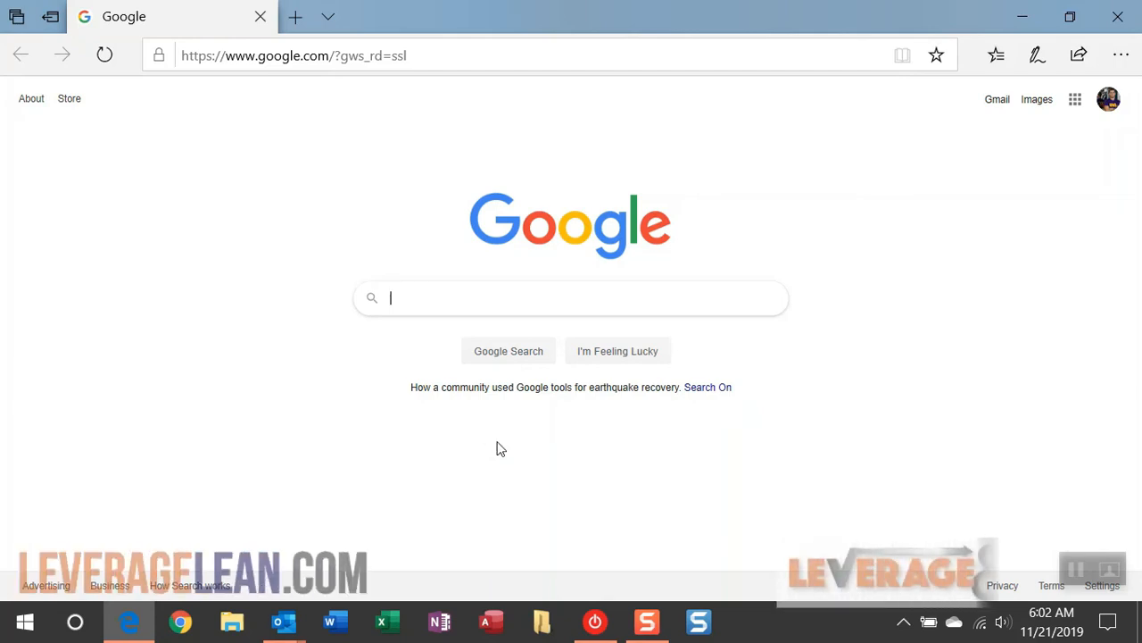
{"action": "left_click", "coordinate": [282, 621]}
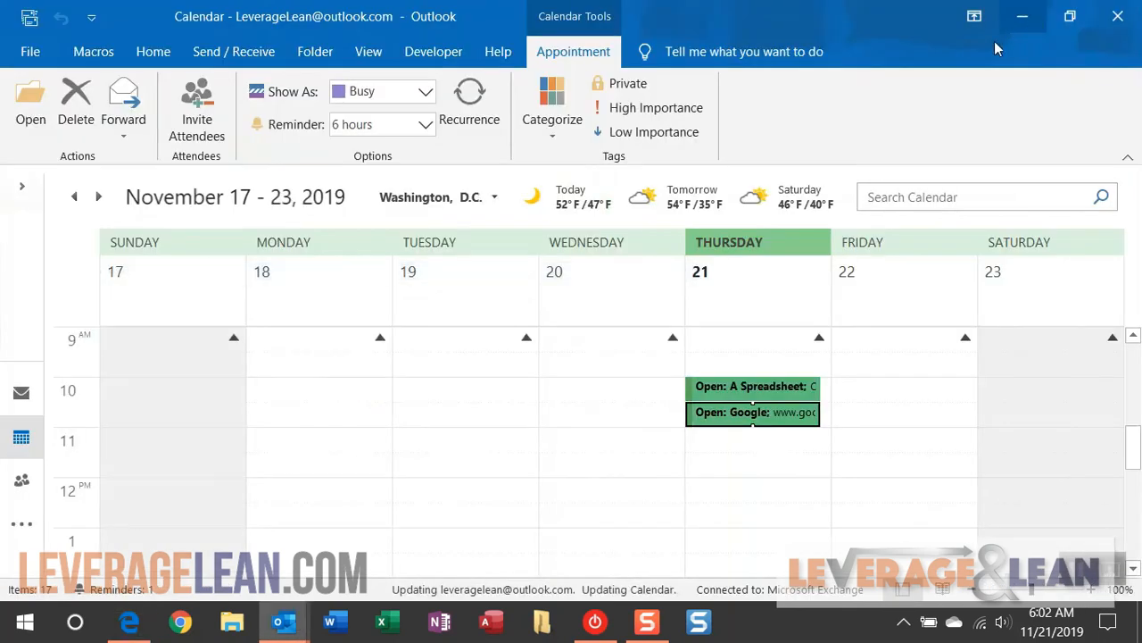